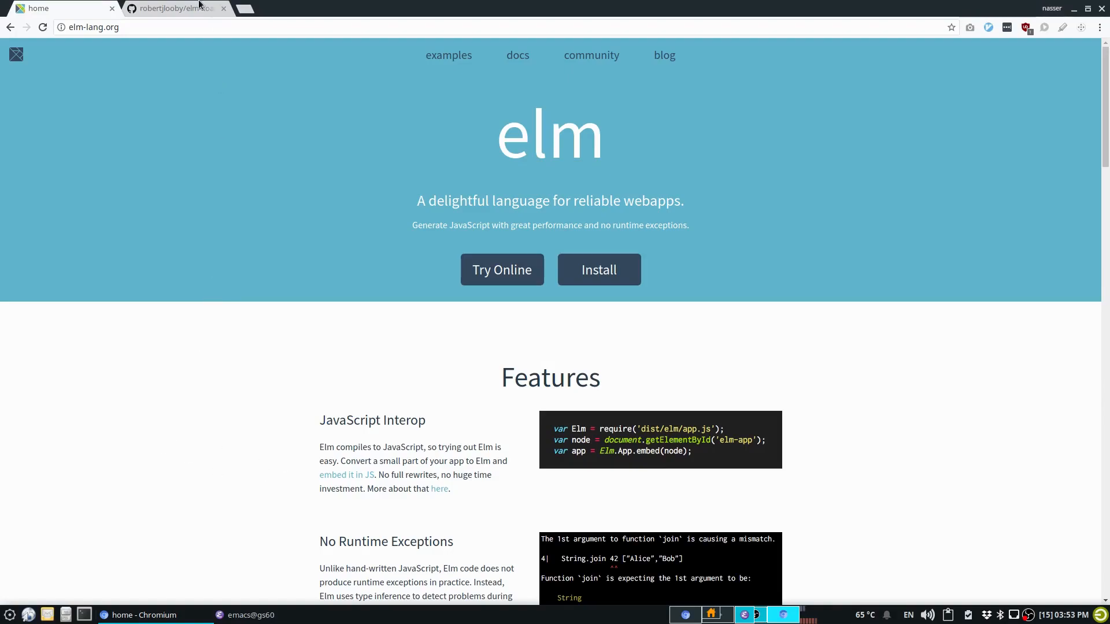
Switch to the robertjlooby/elm-koans GitHub tab beside the Elm website
click(173, 8)
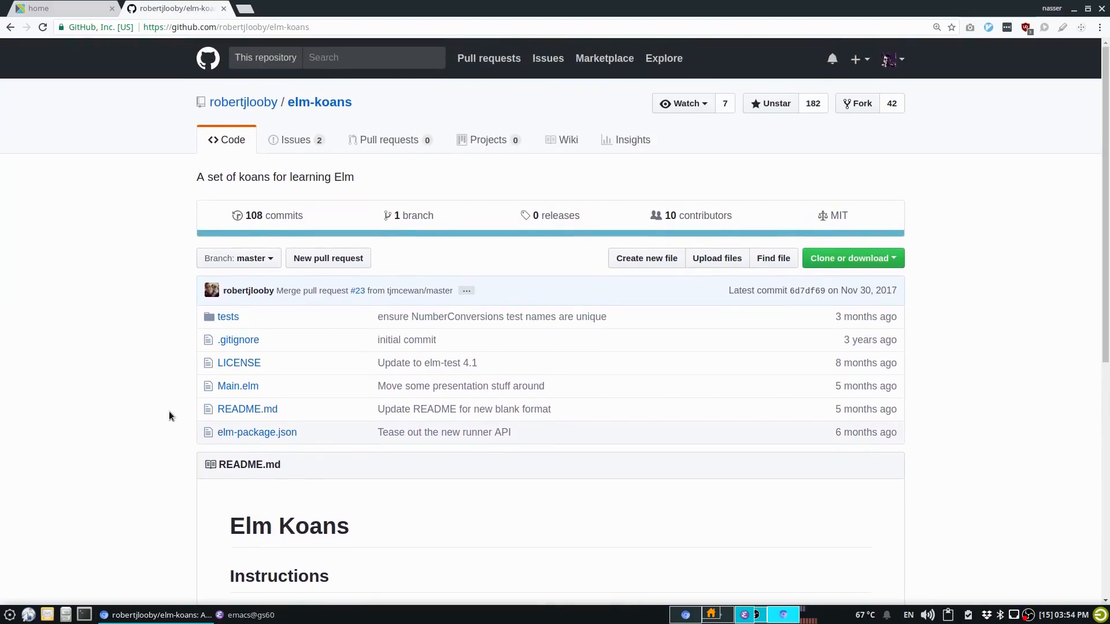
mouse_move(116, 359)
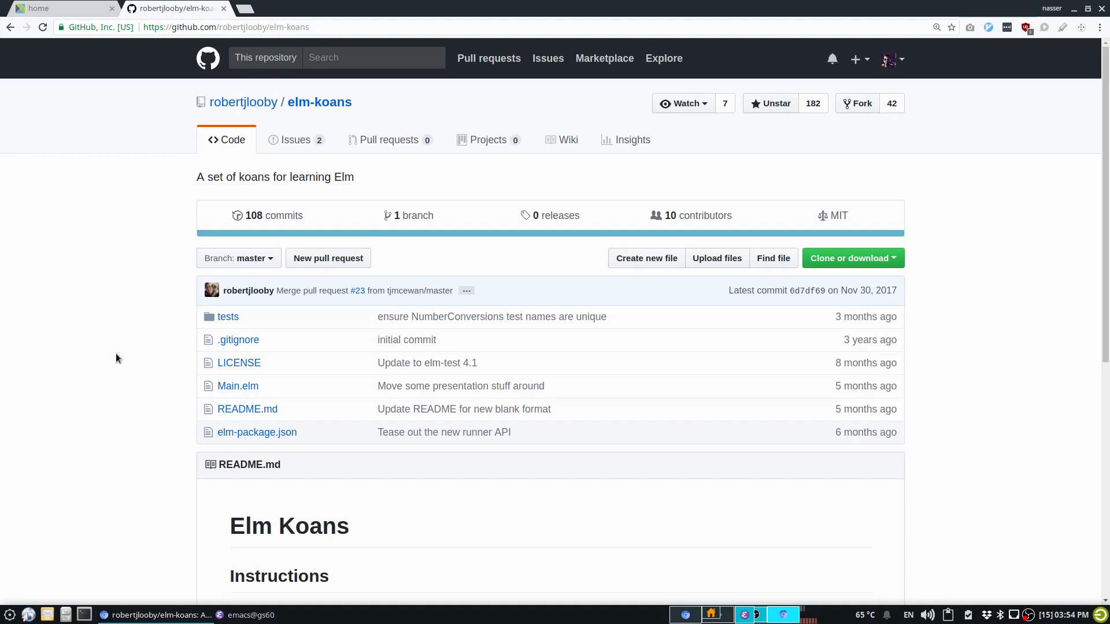
mouse_move(106, 353)
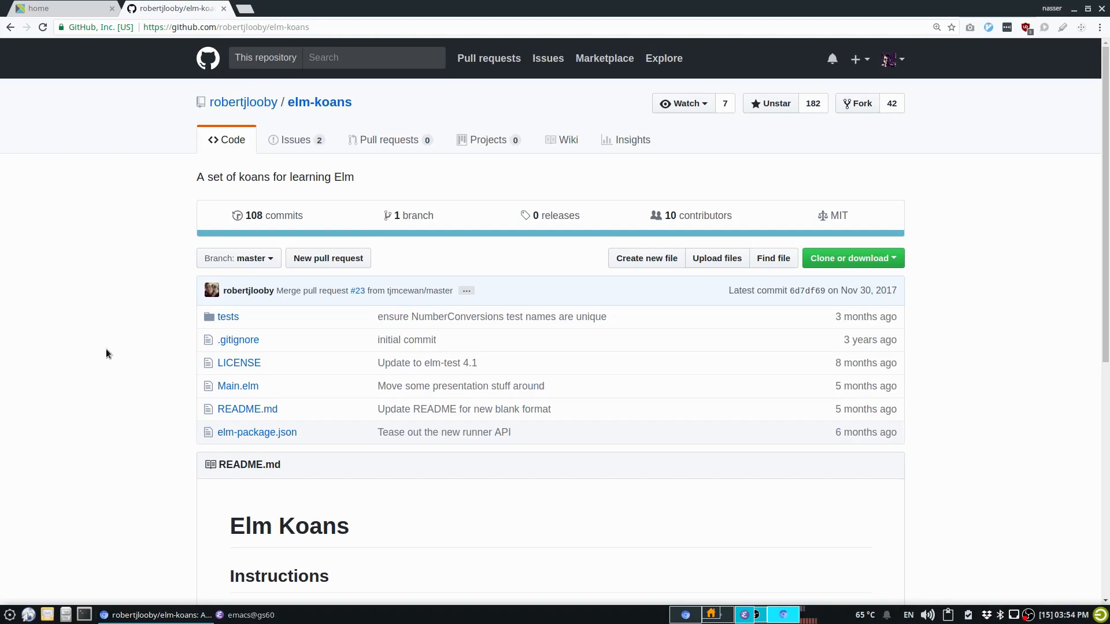
scroll(down, 3)
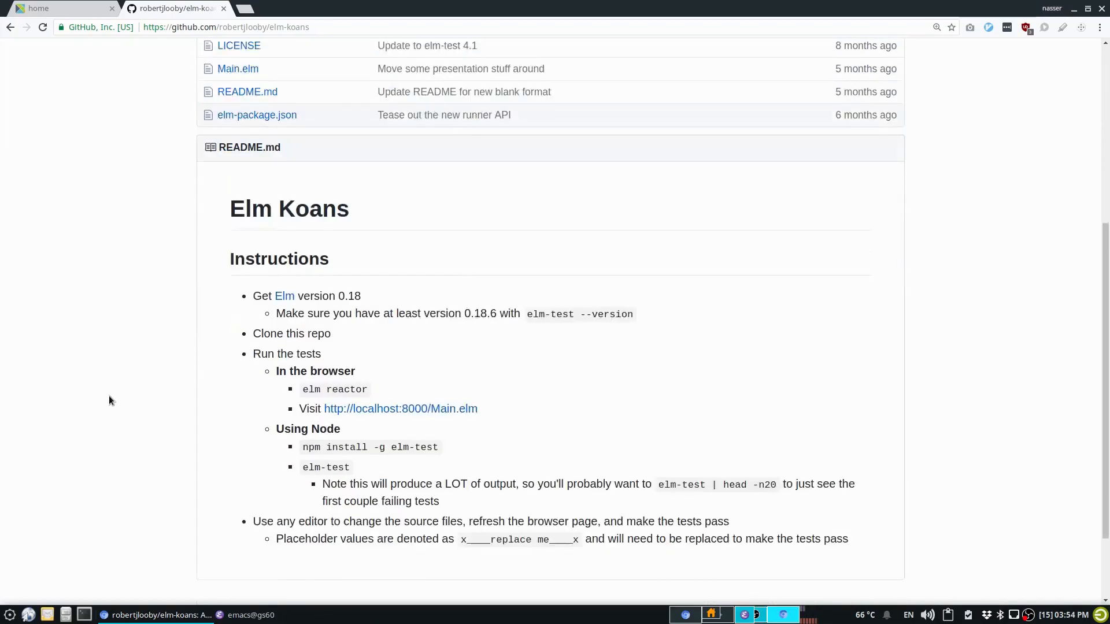
scroll(down, 3)
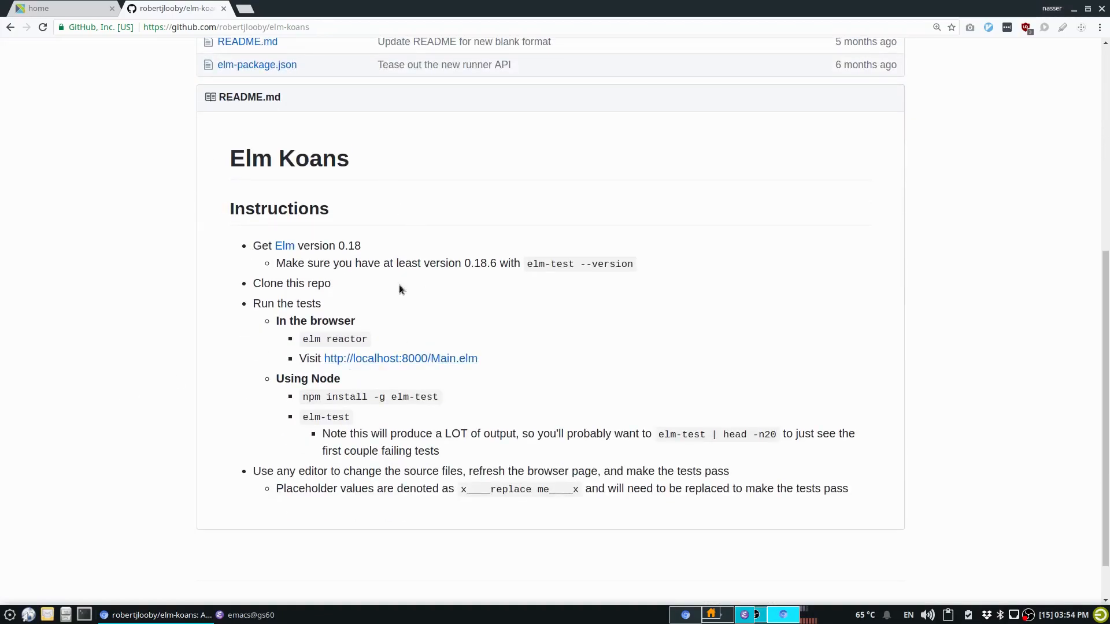
scroll(up, 3)
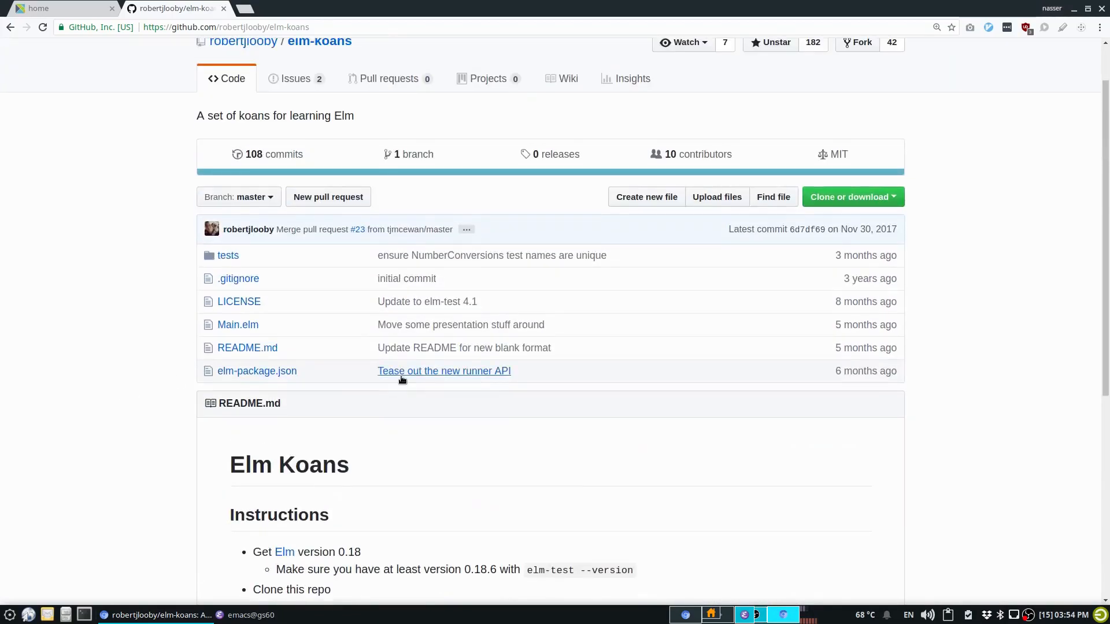
scroll(up, 3)
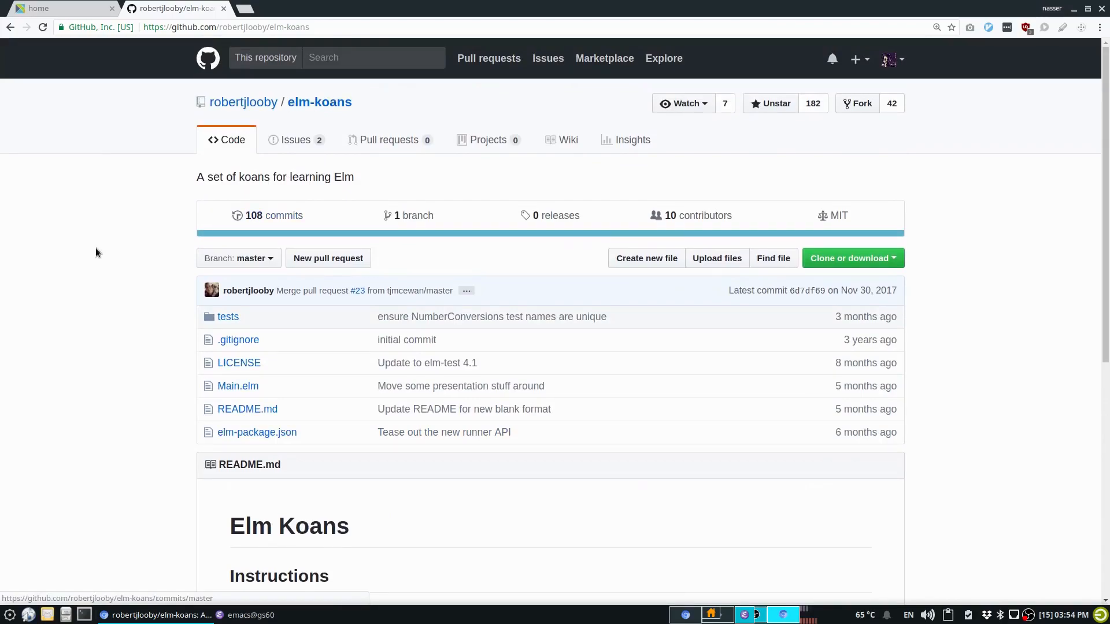
mouse_move(356, 118)
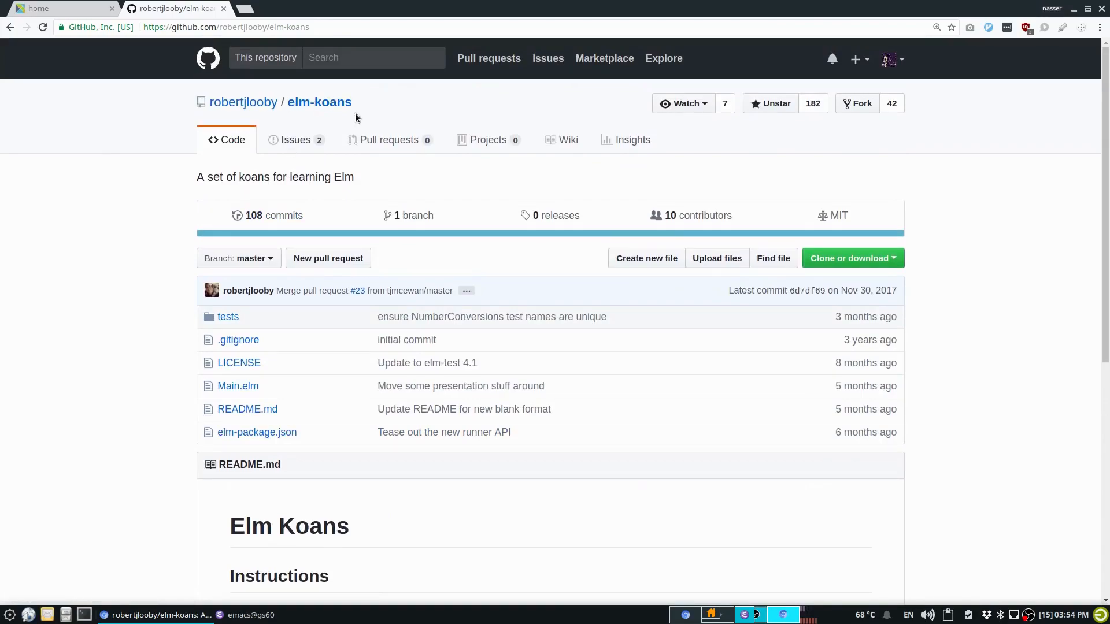
mouse_move(385, 113)
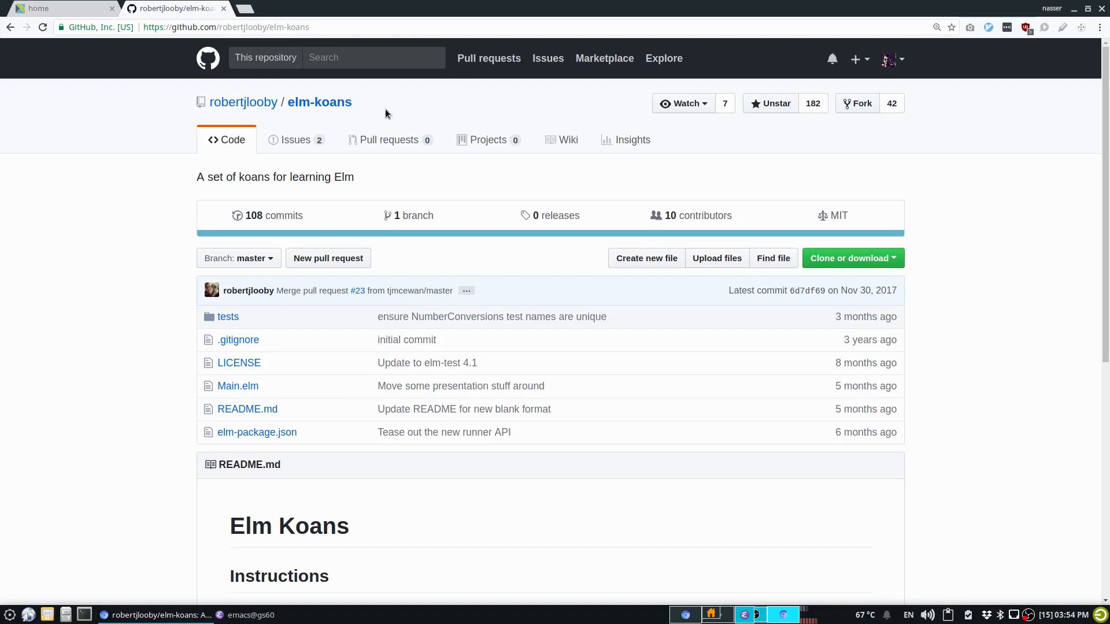
click(243, 102)
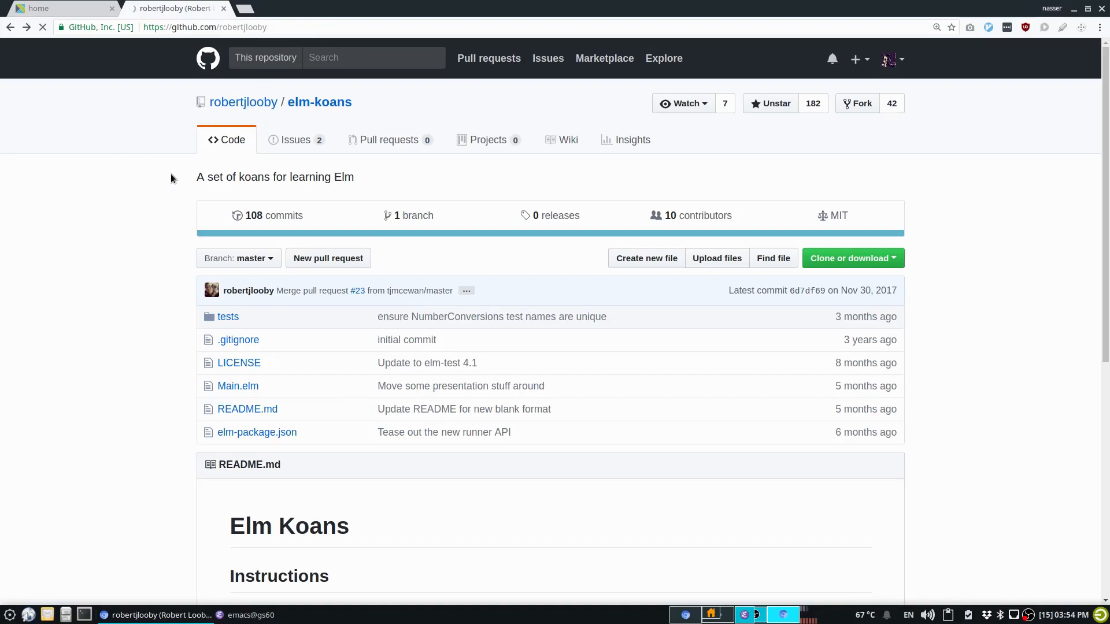
click(243, 102)
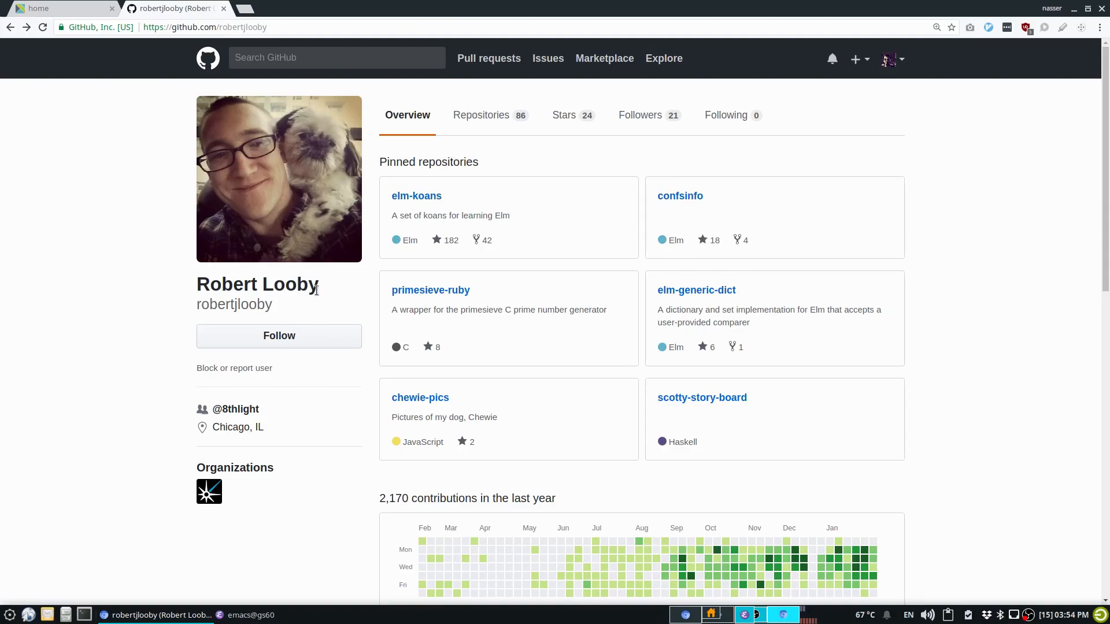
mouse_move(411, 204)
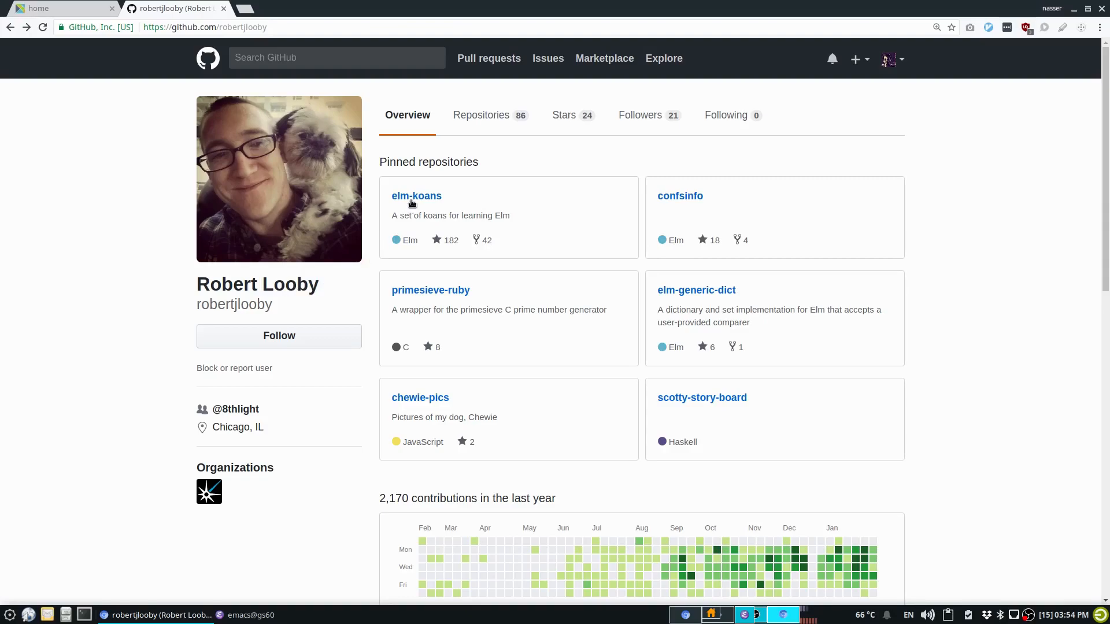
Reopen elm-koans from the pinned repositories and scroll through its README setup instructions
click(416, 196)
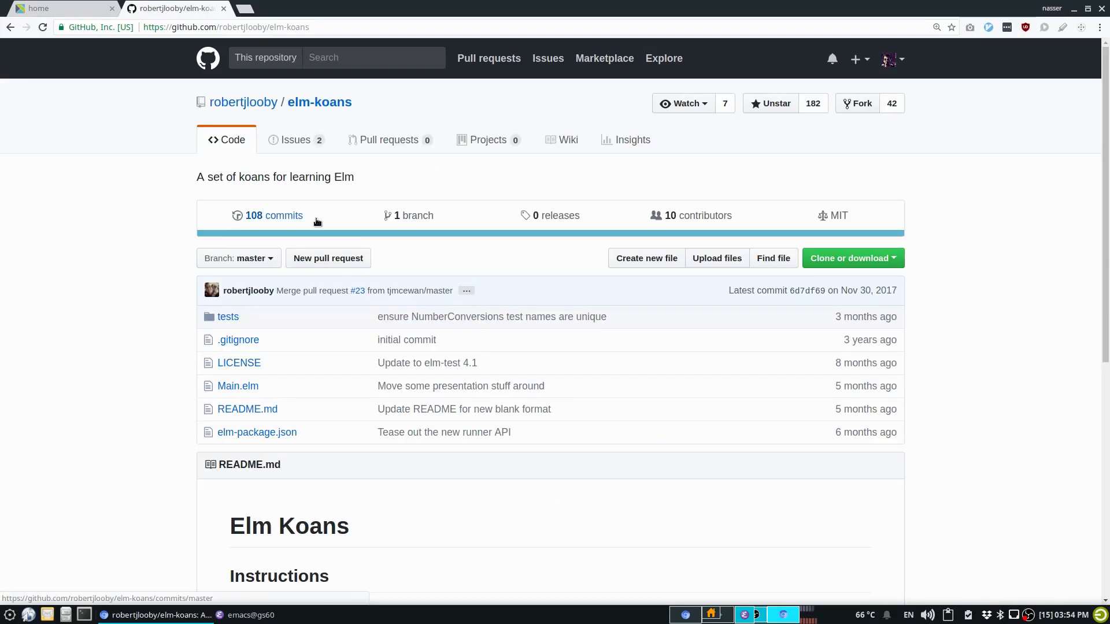
scroll(down, 3)
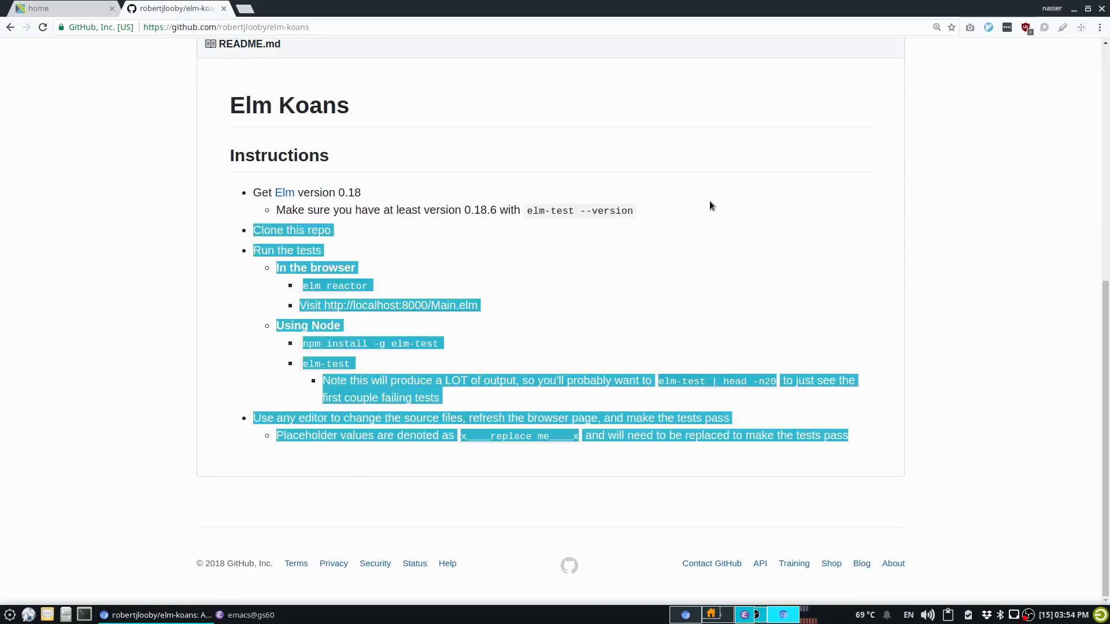
scroll(up, 3)
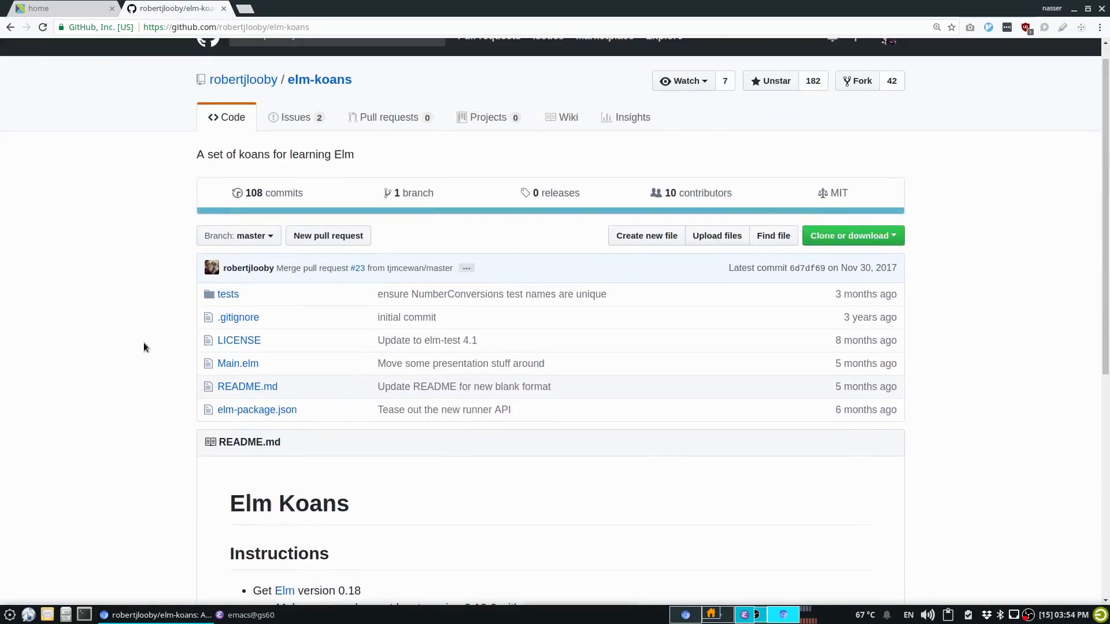
scroll(up, 3)
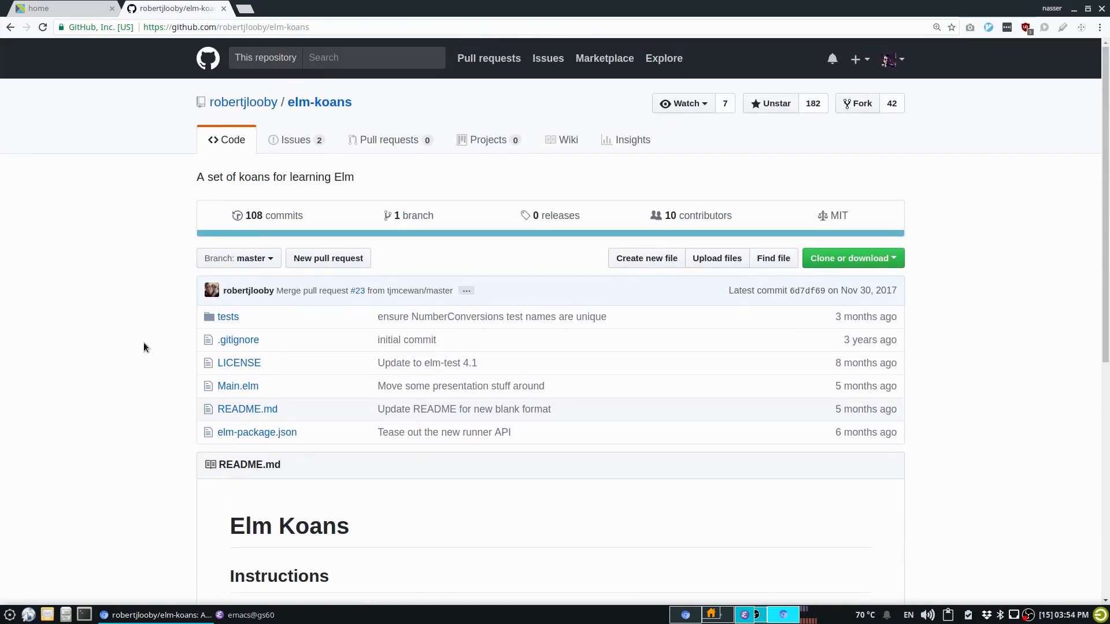
mouse_move(130, 324)
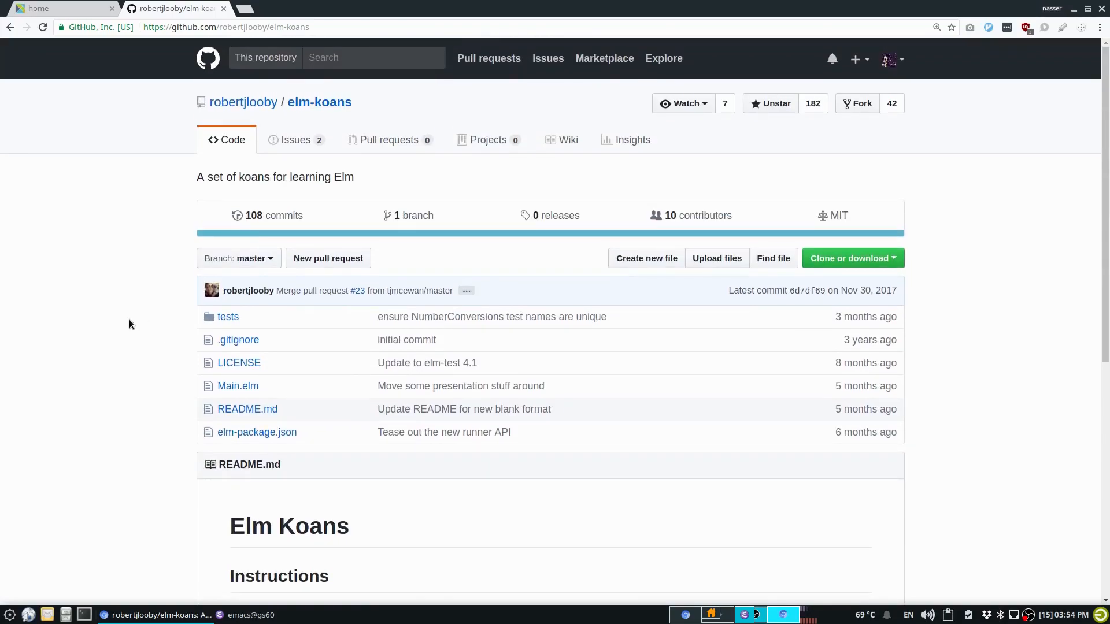
mouse_move(167, 437)
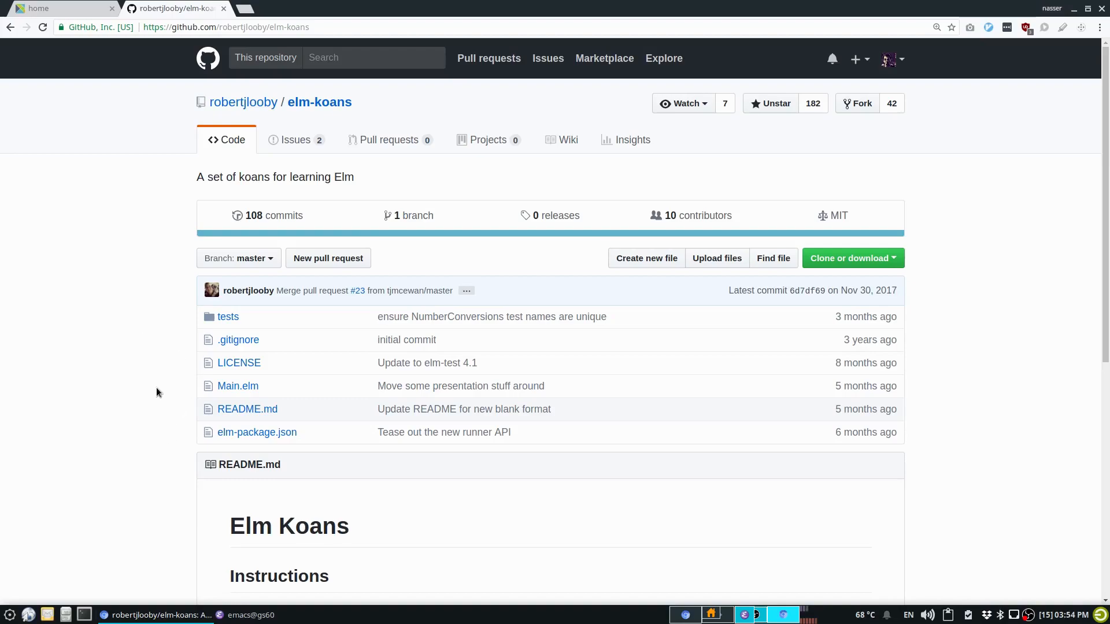
mouse_move(182, 489)
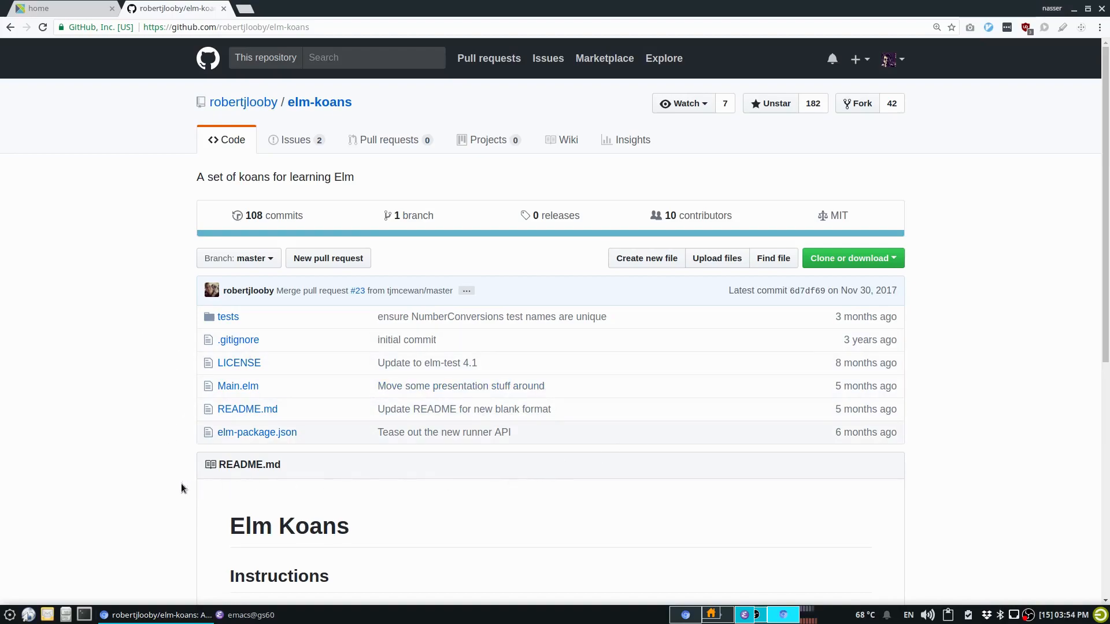
mouse_move(163, 491)
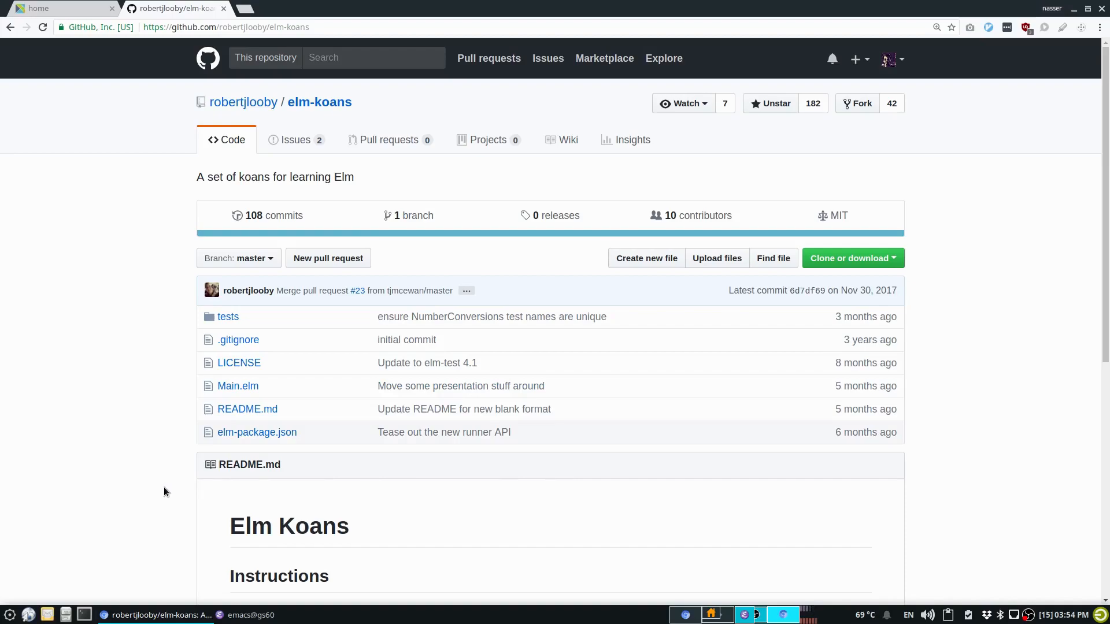
scroll(down, 3)
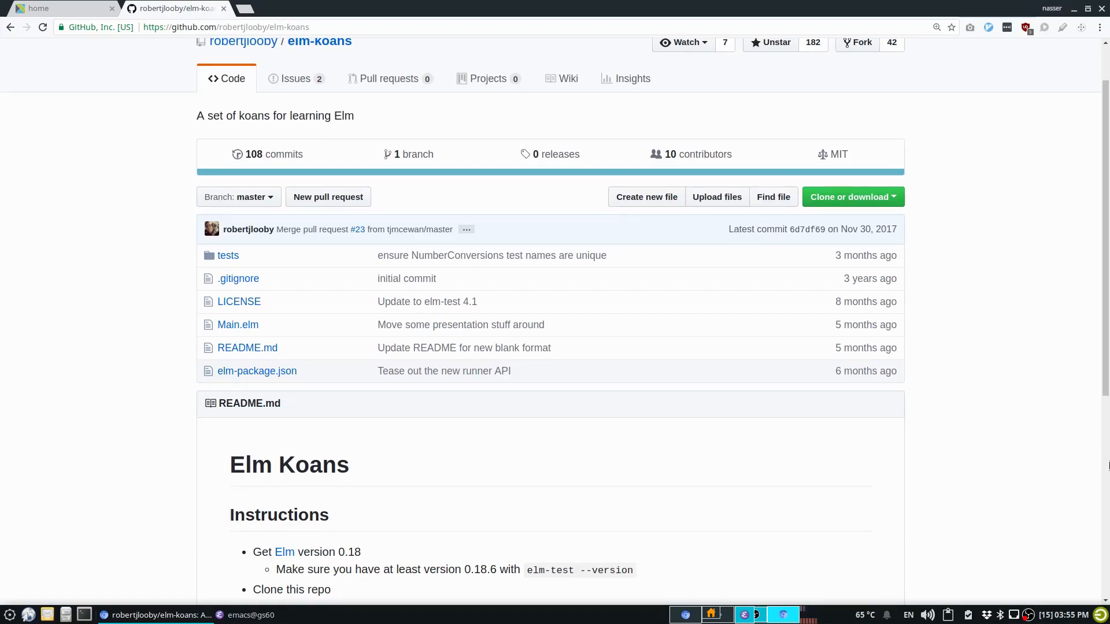
mouse_move(1059, 486)
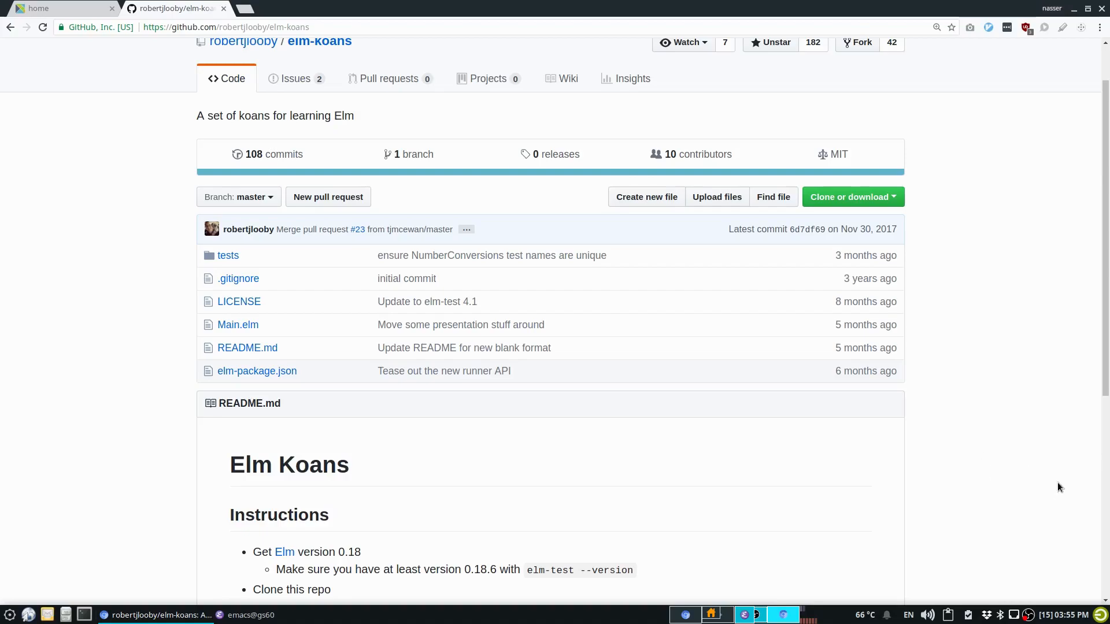